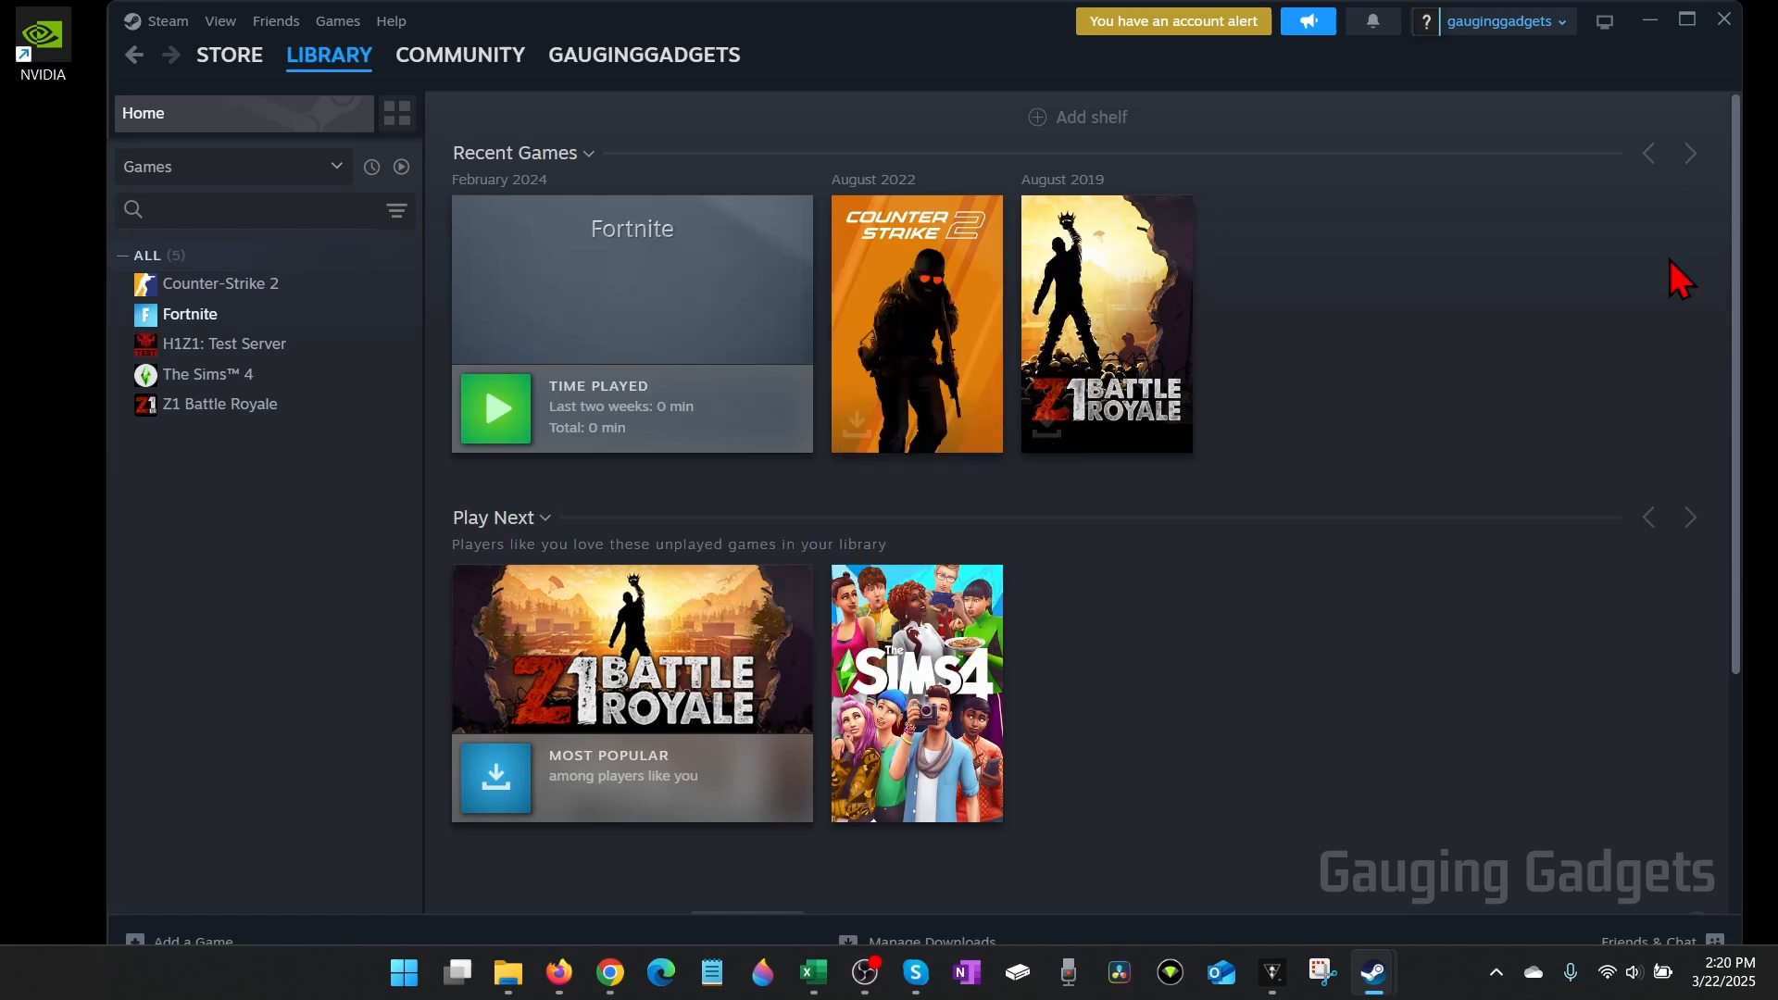
mouse_move(1520, 349)
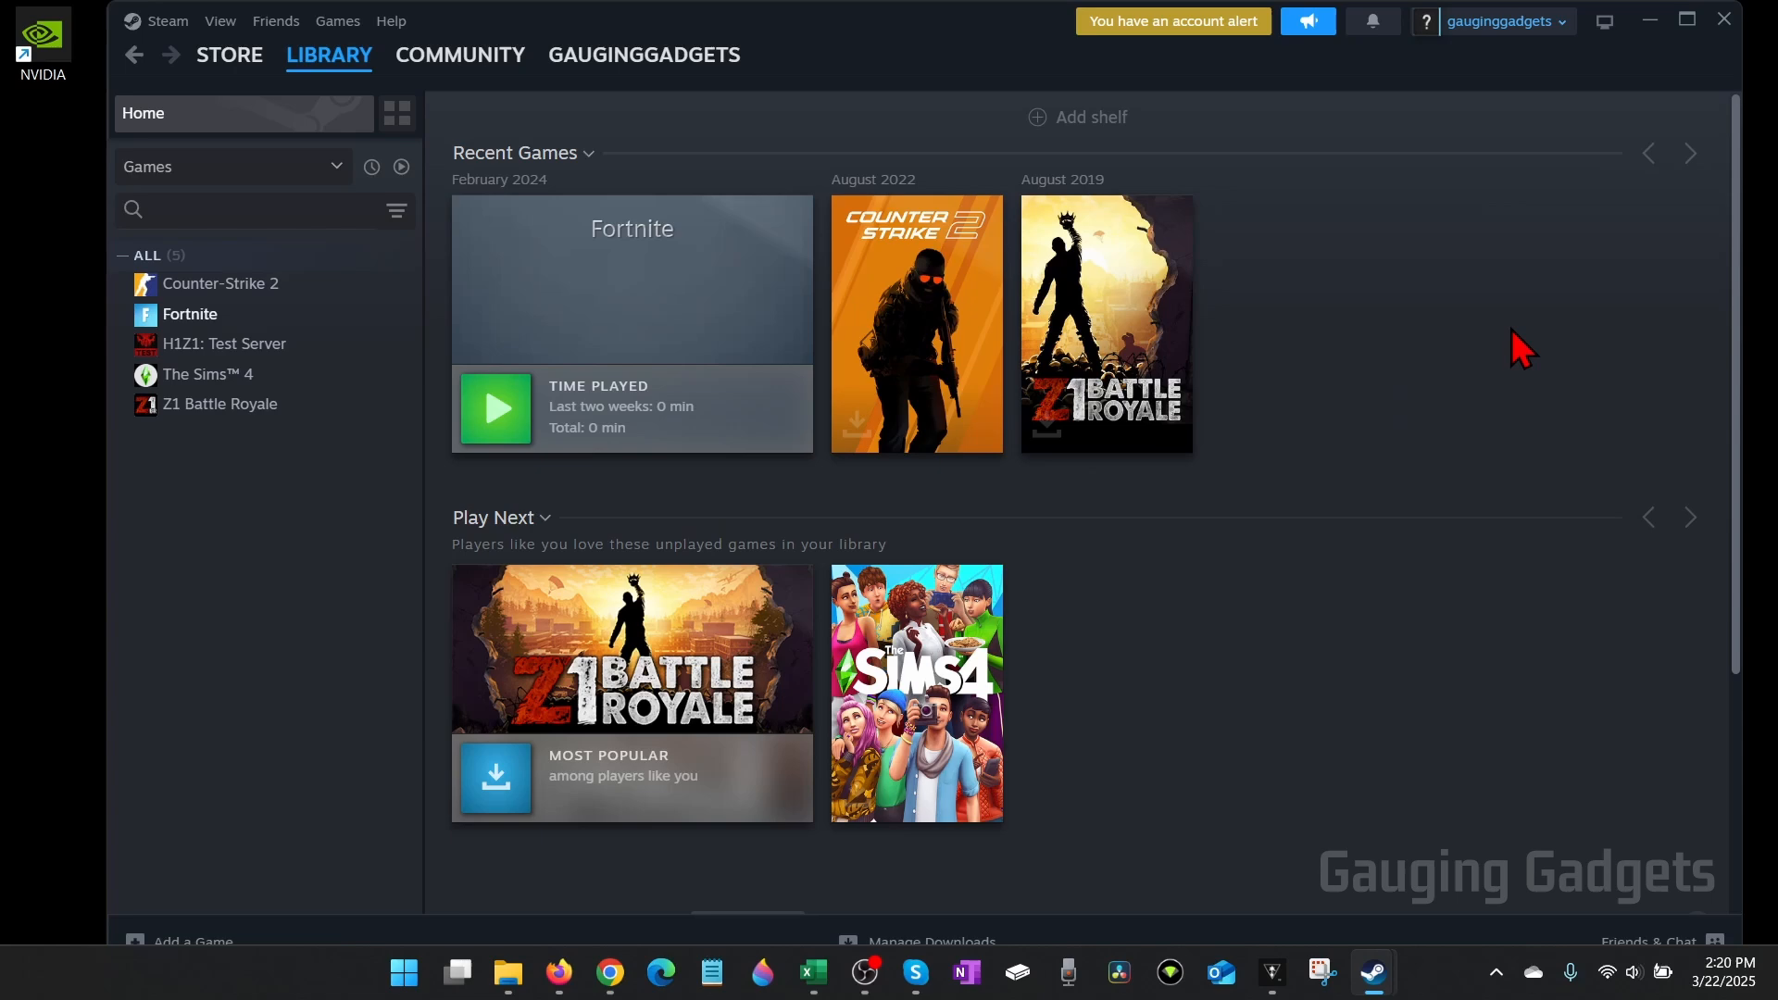
mouse_move(1389, 358)
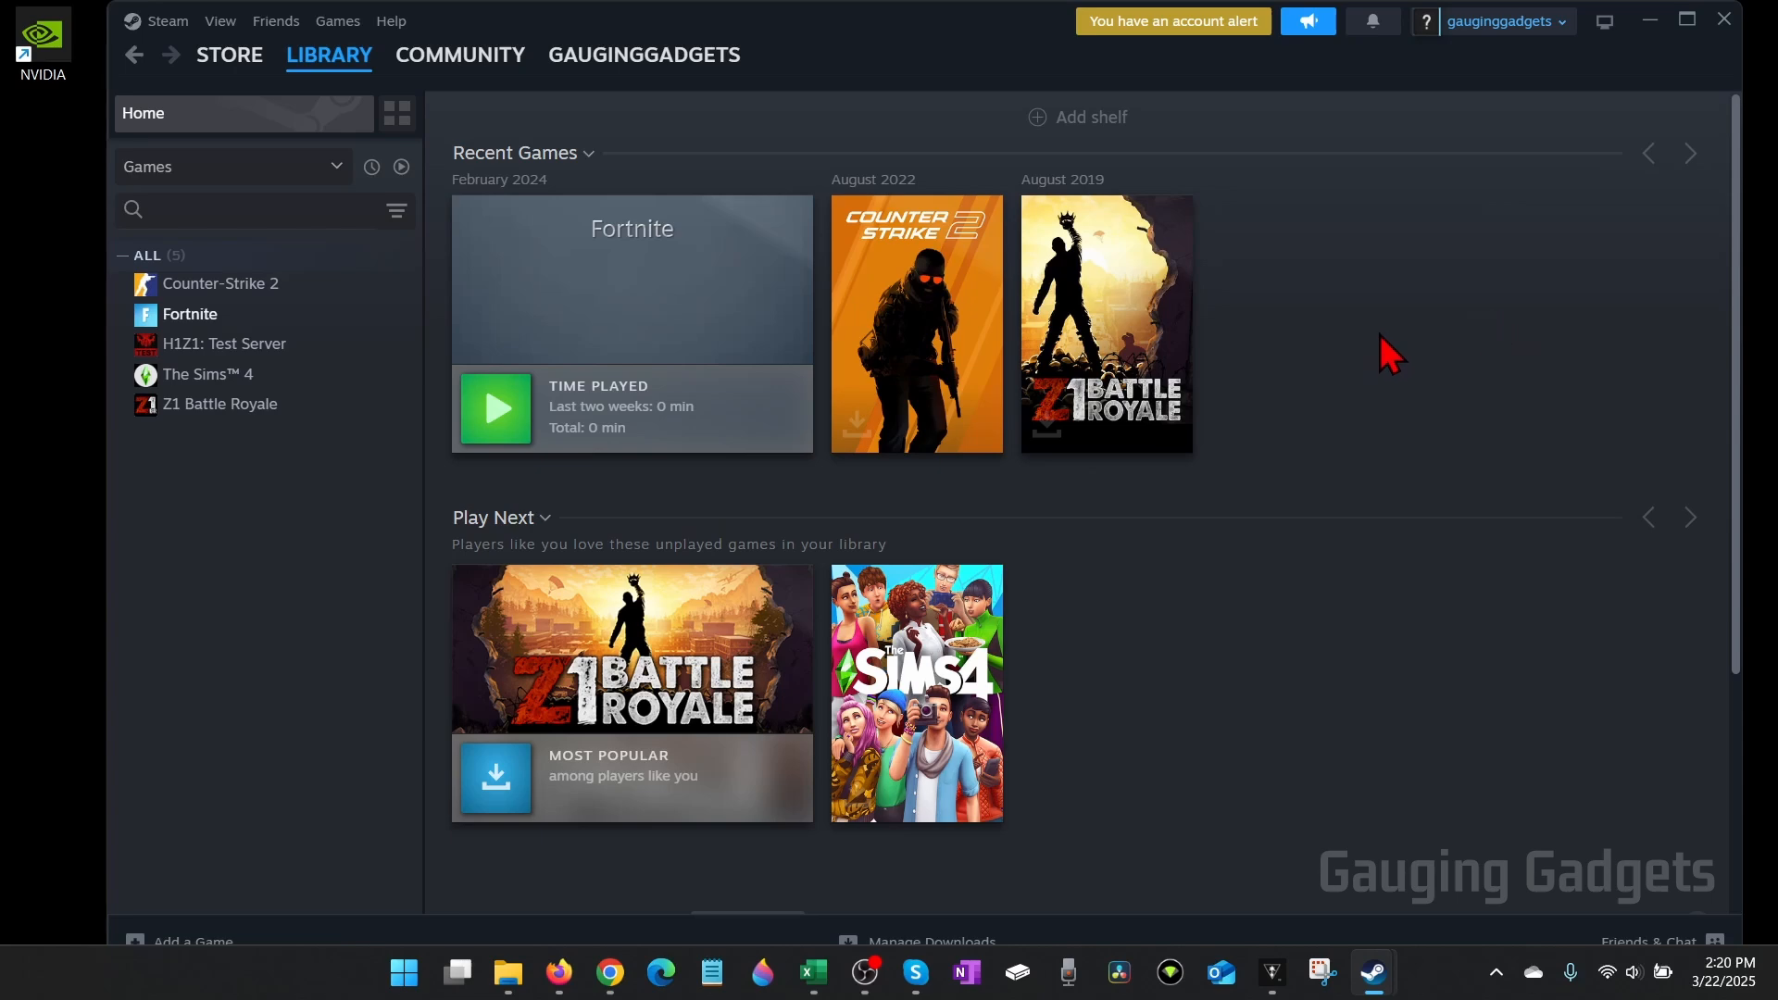
mouse_move(1441, 370)
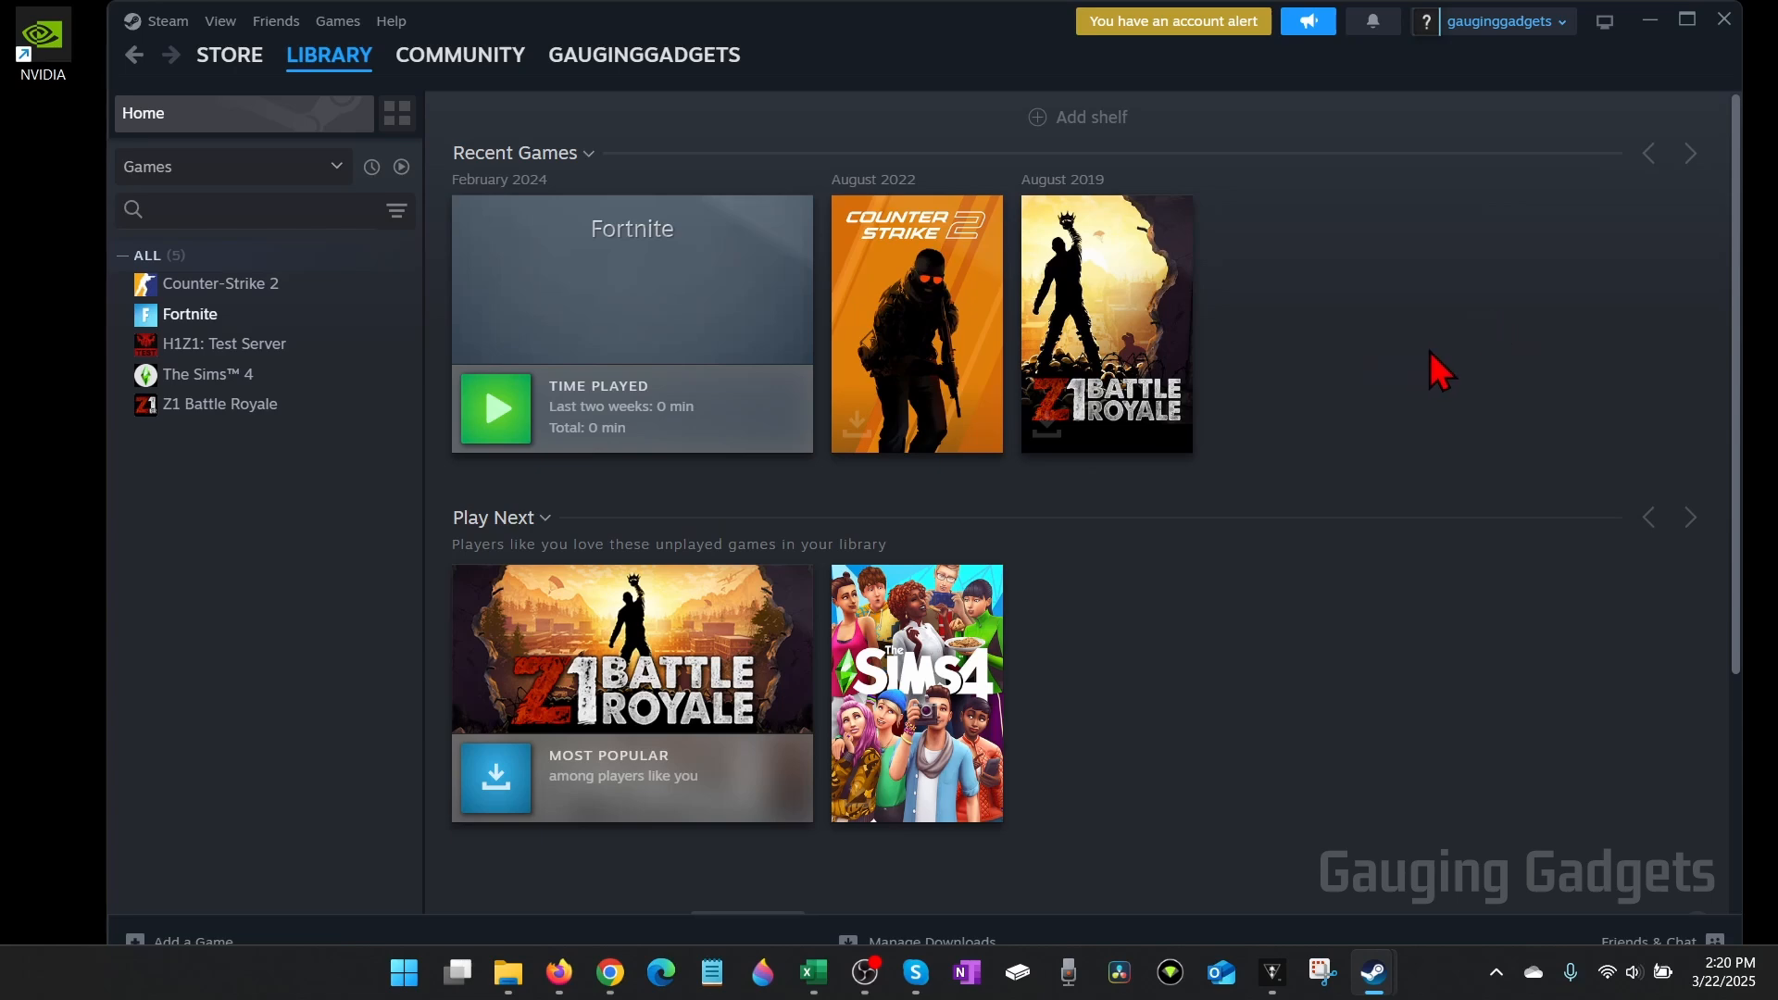
mouse_move(1451, 357)
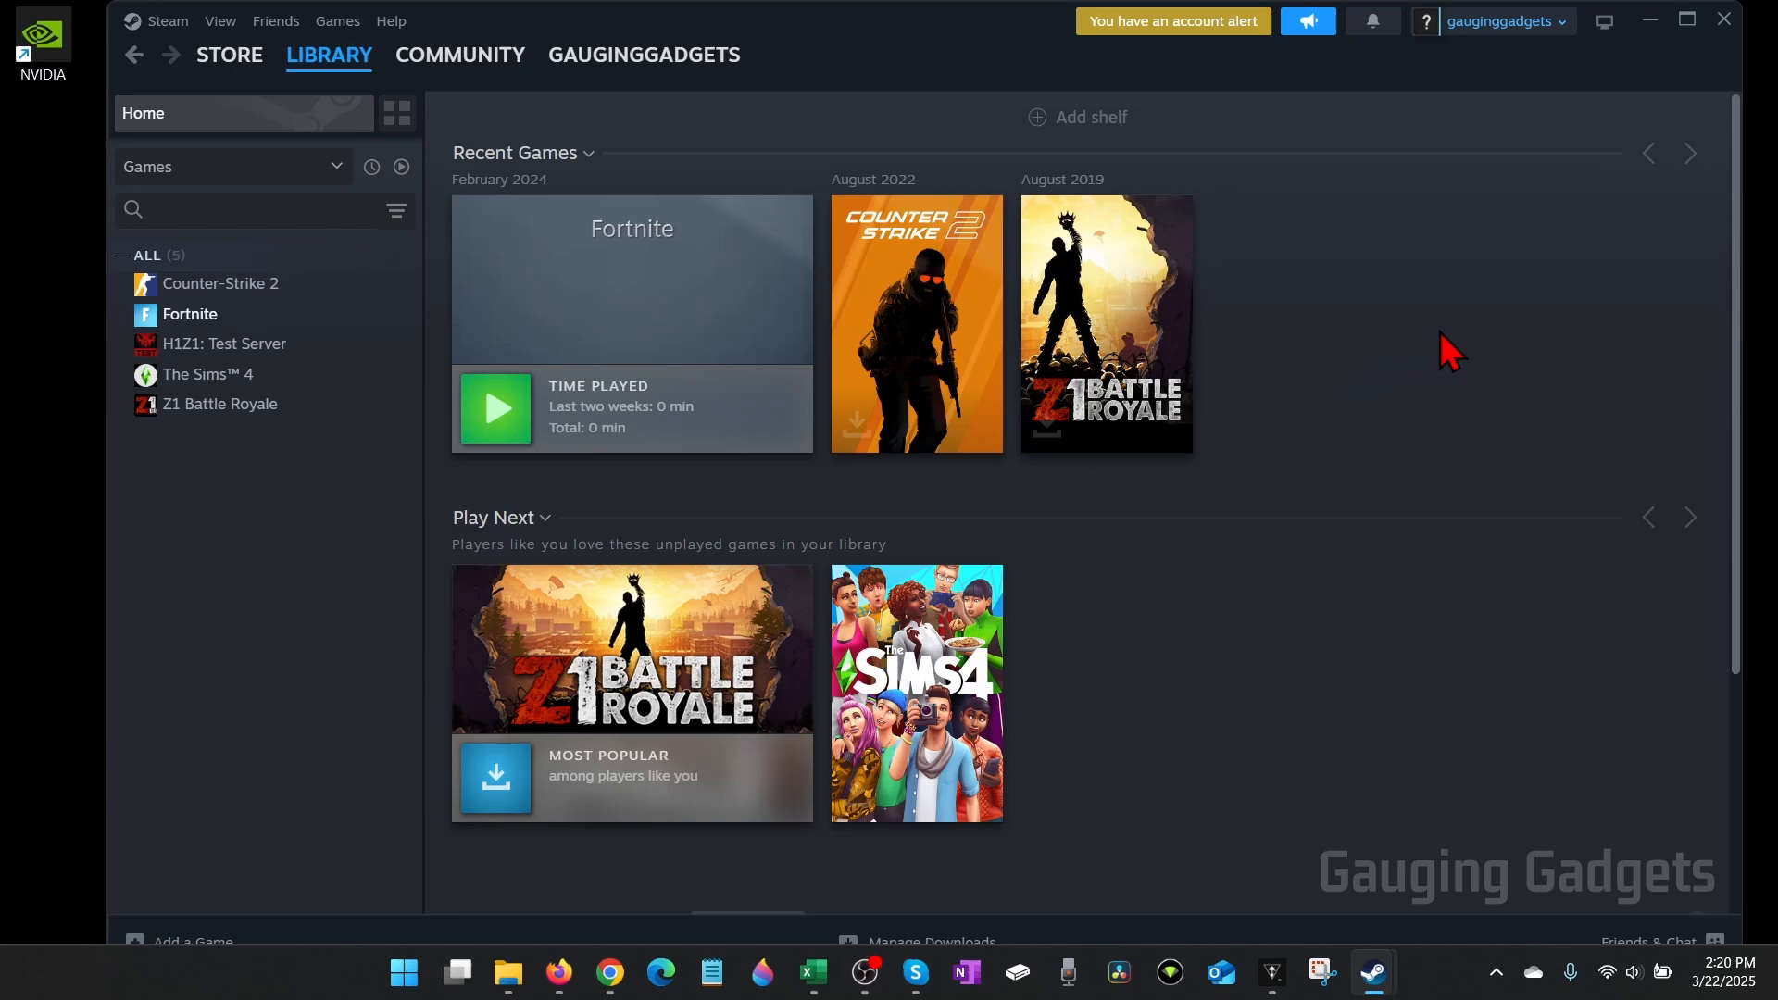
mouse_move(1420, 307)
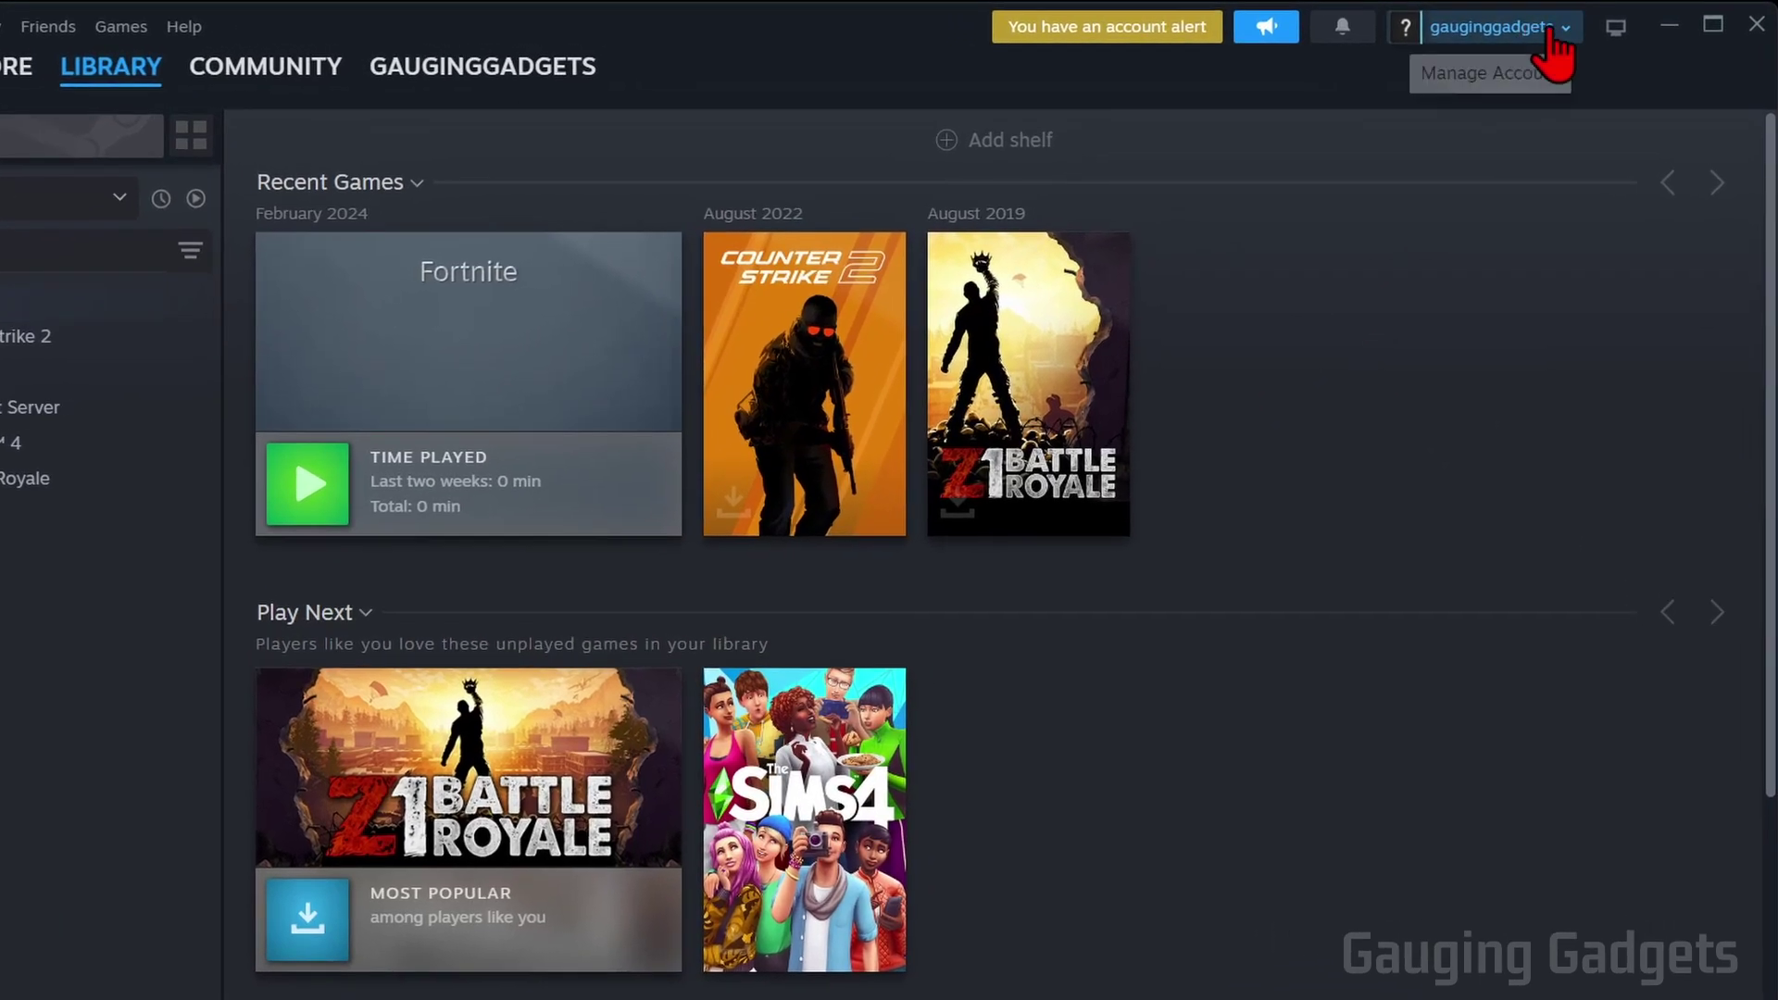
Open the gauginggadgets account menu and go to View my profile.
left_click(1490, 26)
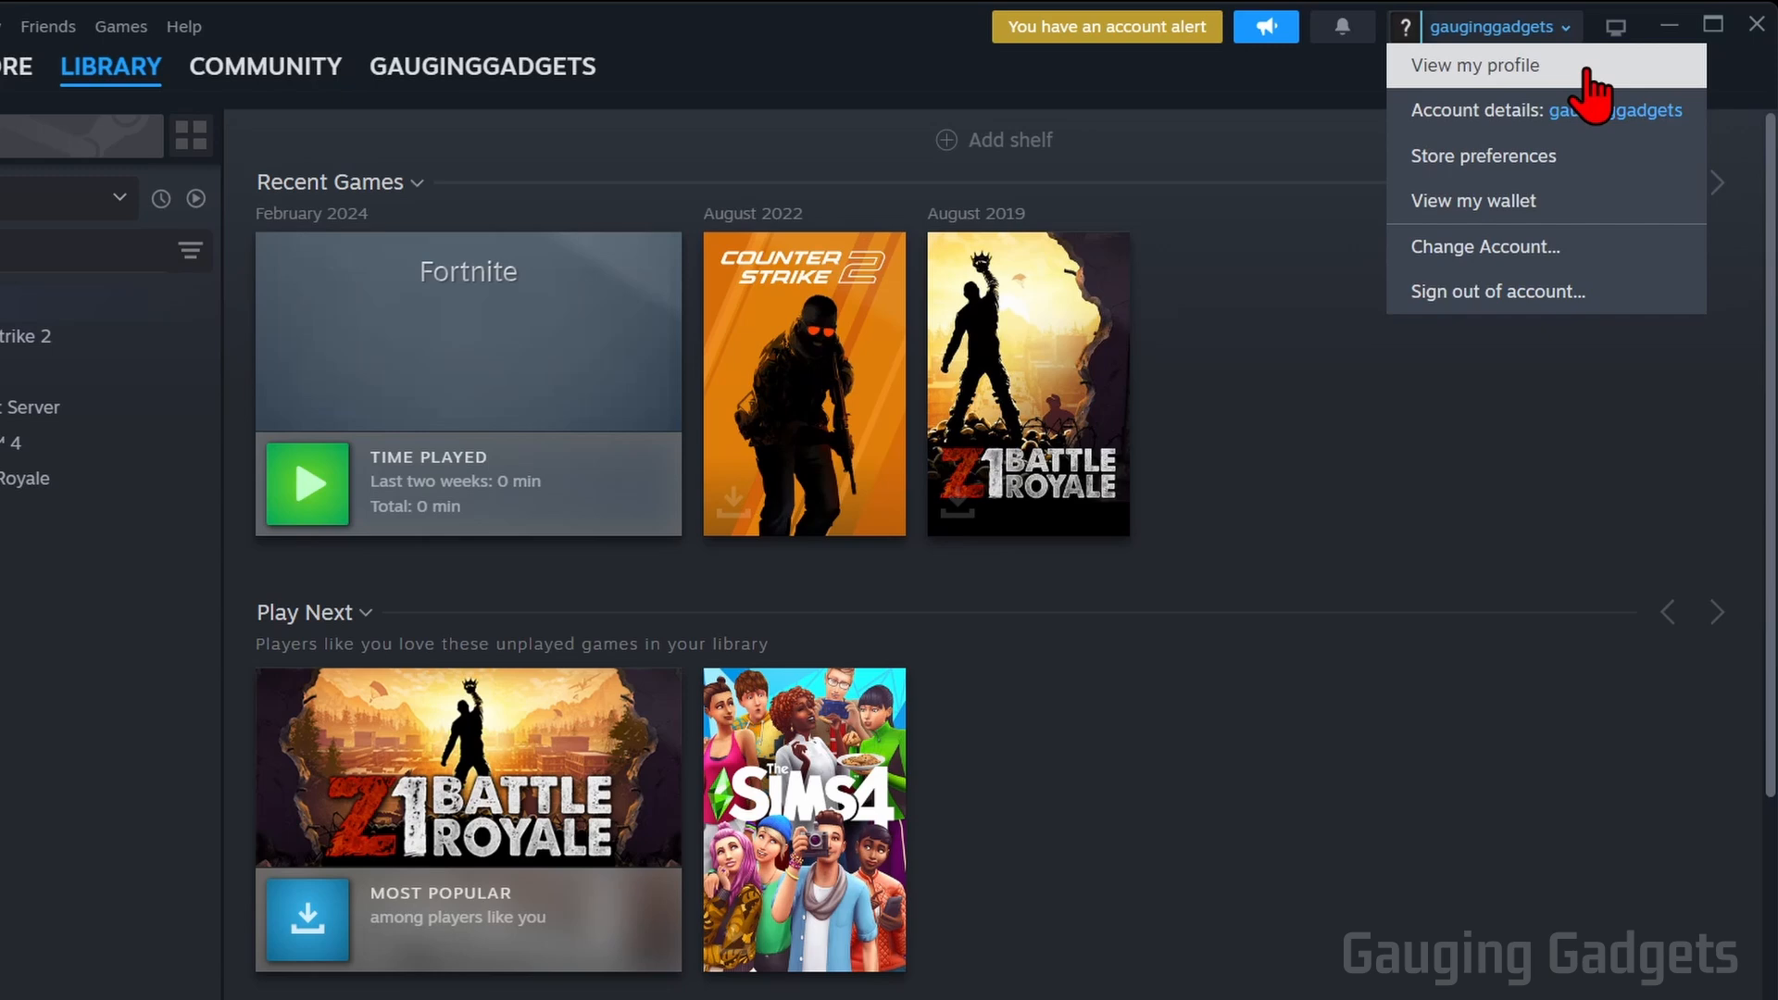
left_click(1473, 65)
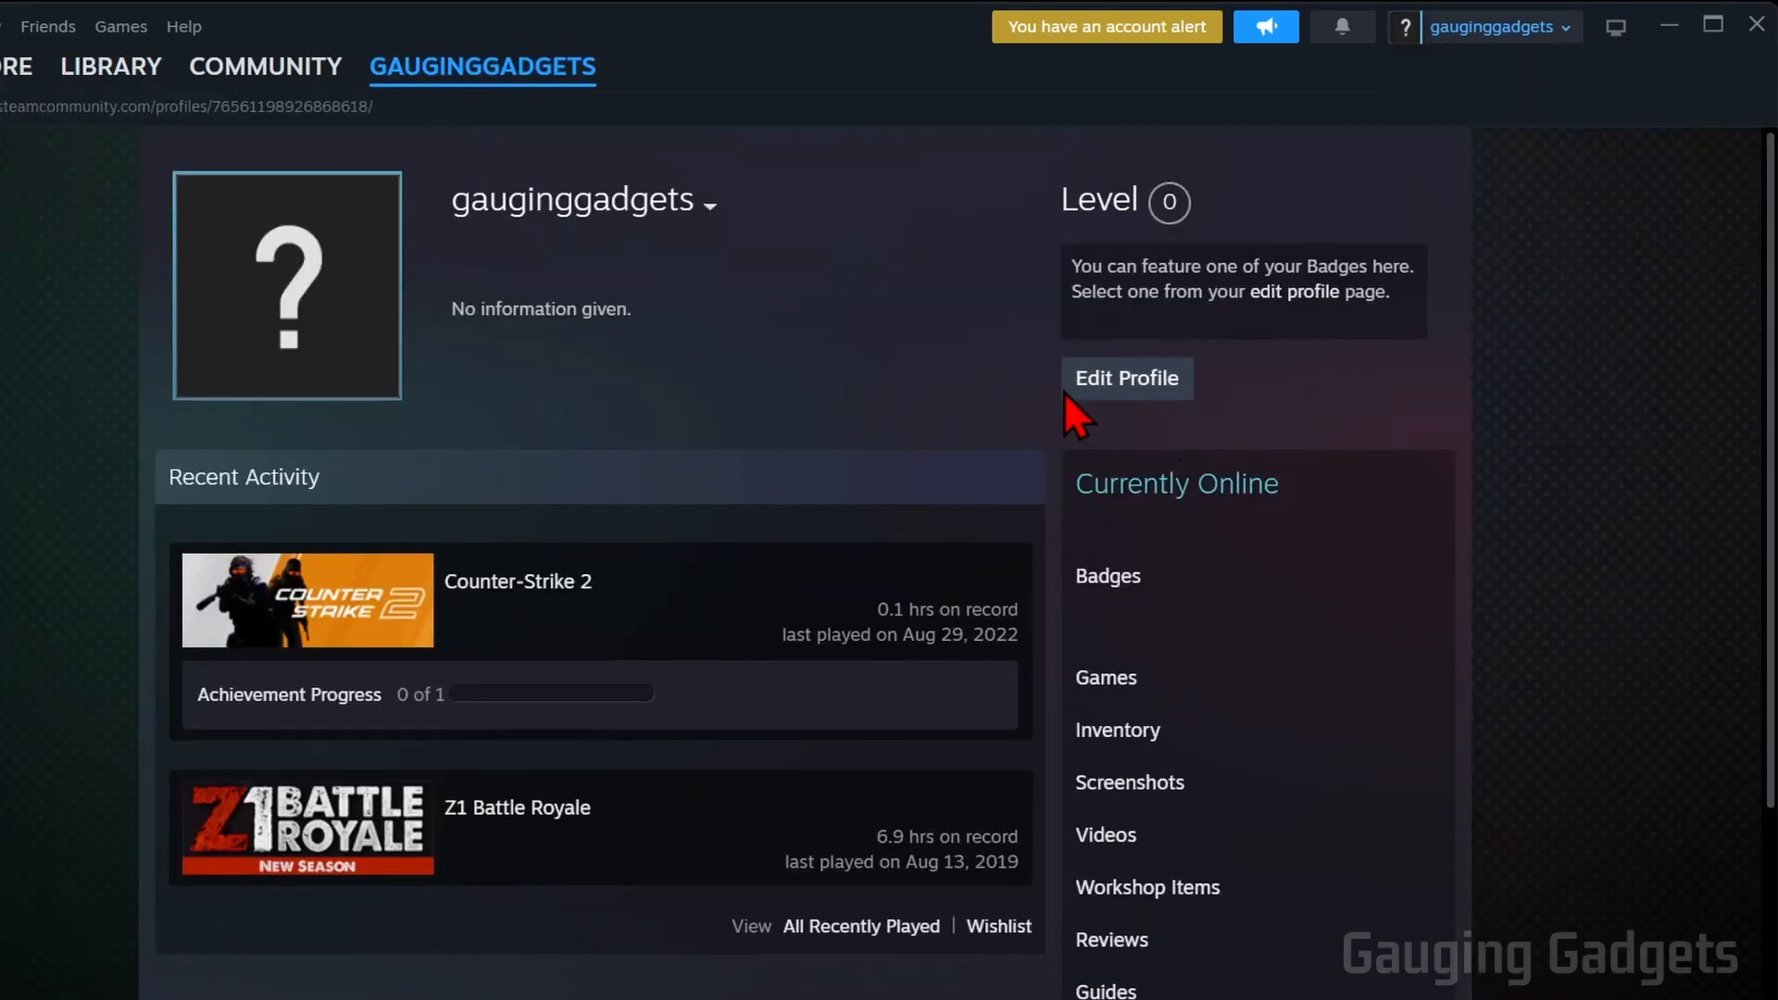
In Edit Profile's General settings, change the Profile Name to 'gauginggadget' and scroll down to Save.
left_click(1126, 378)
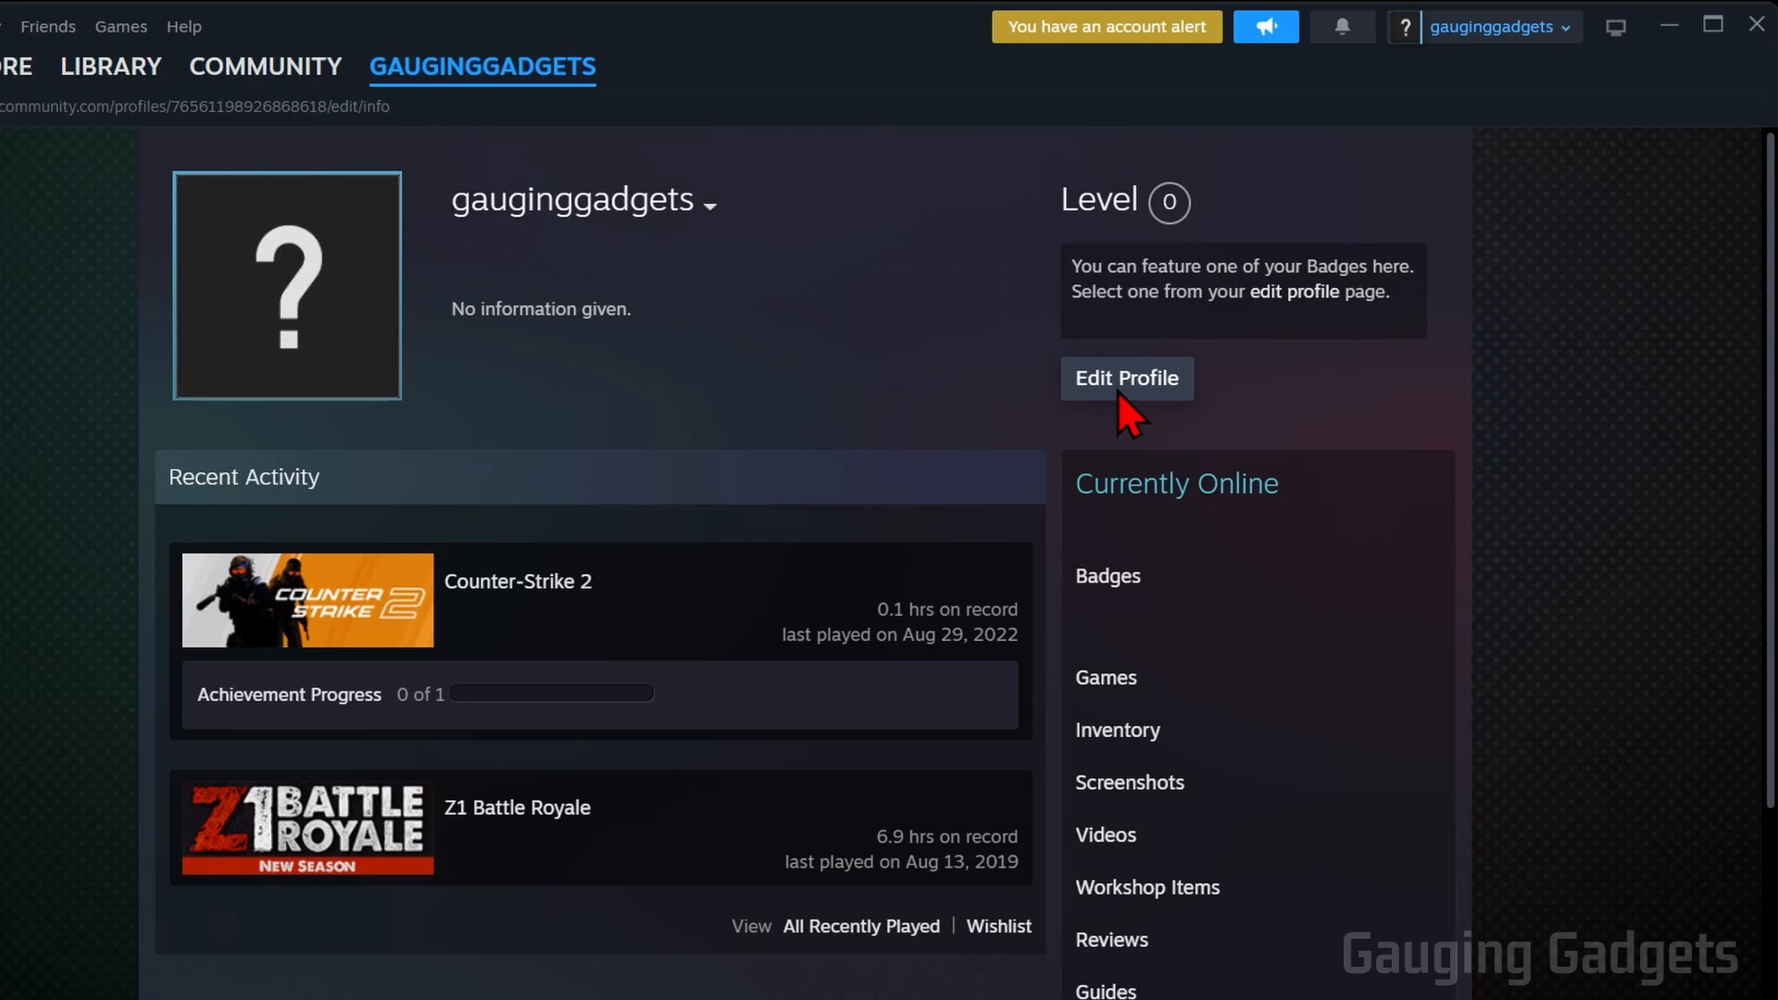
left_click(1125, 378)
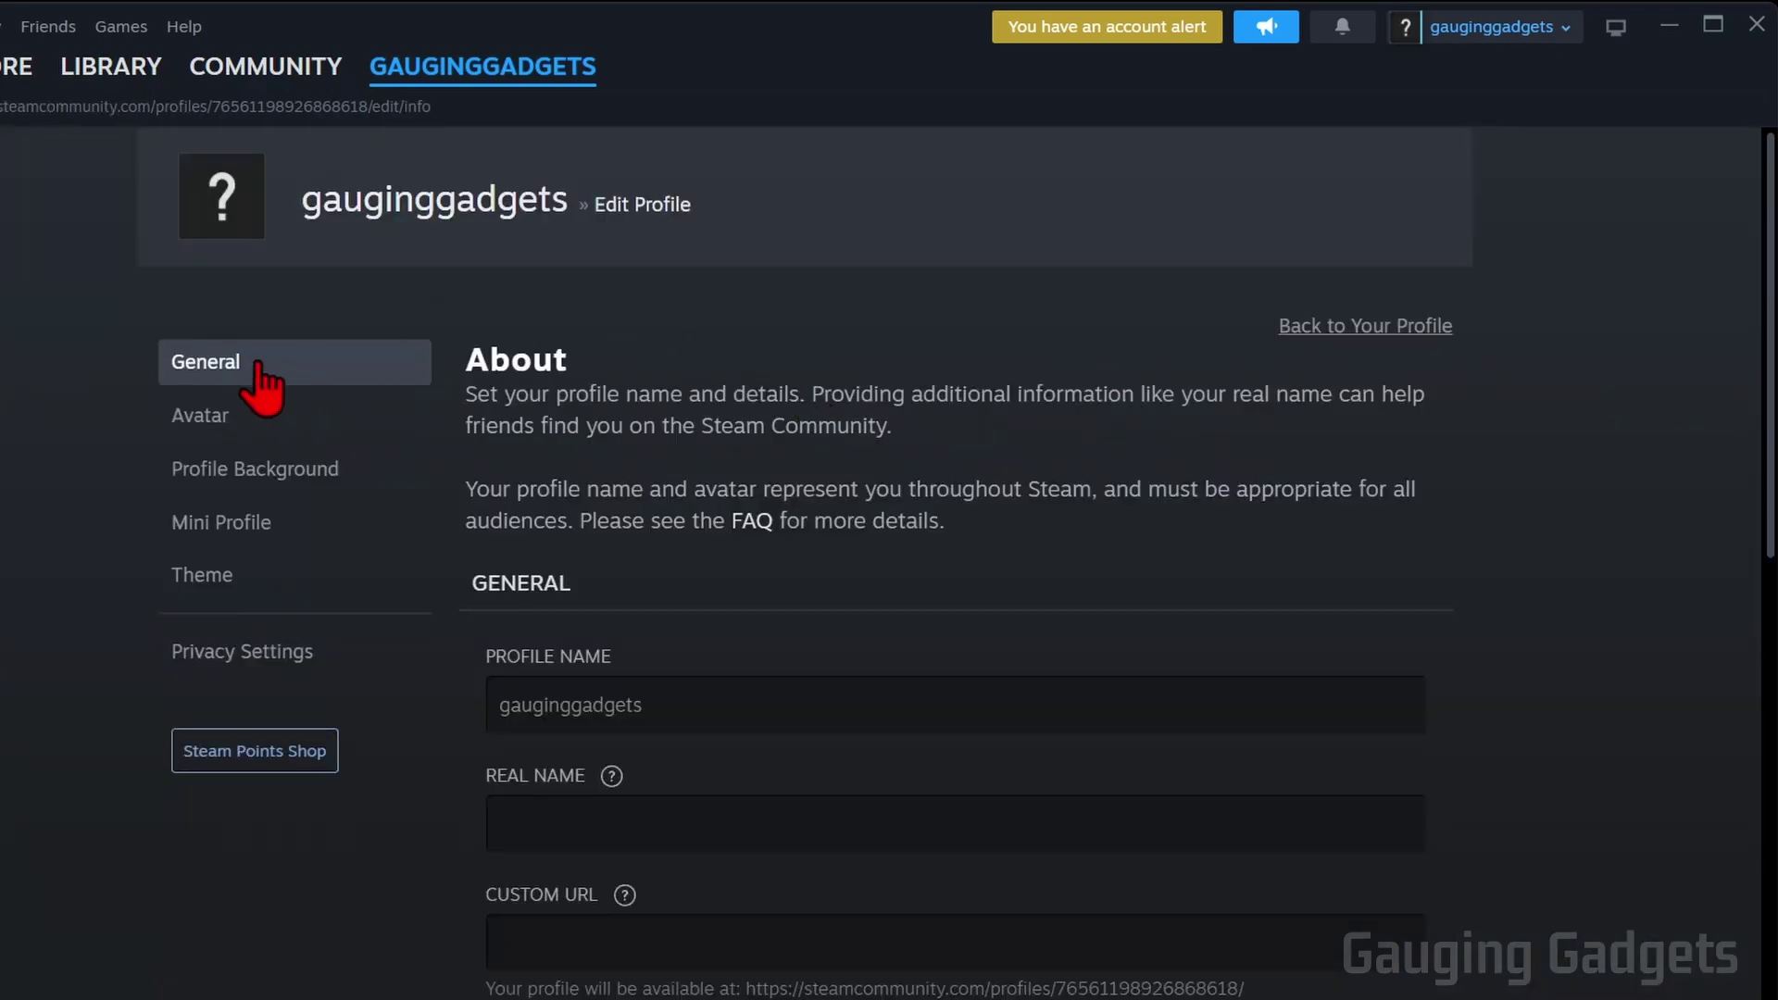
mouse_move(813, 677)
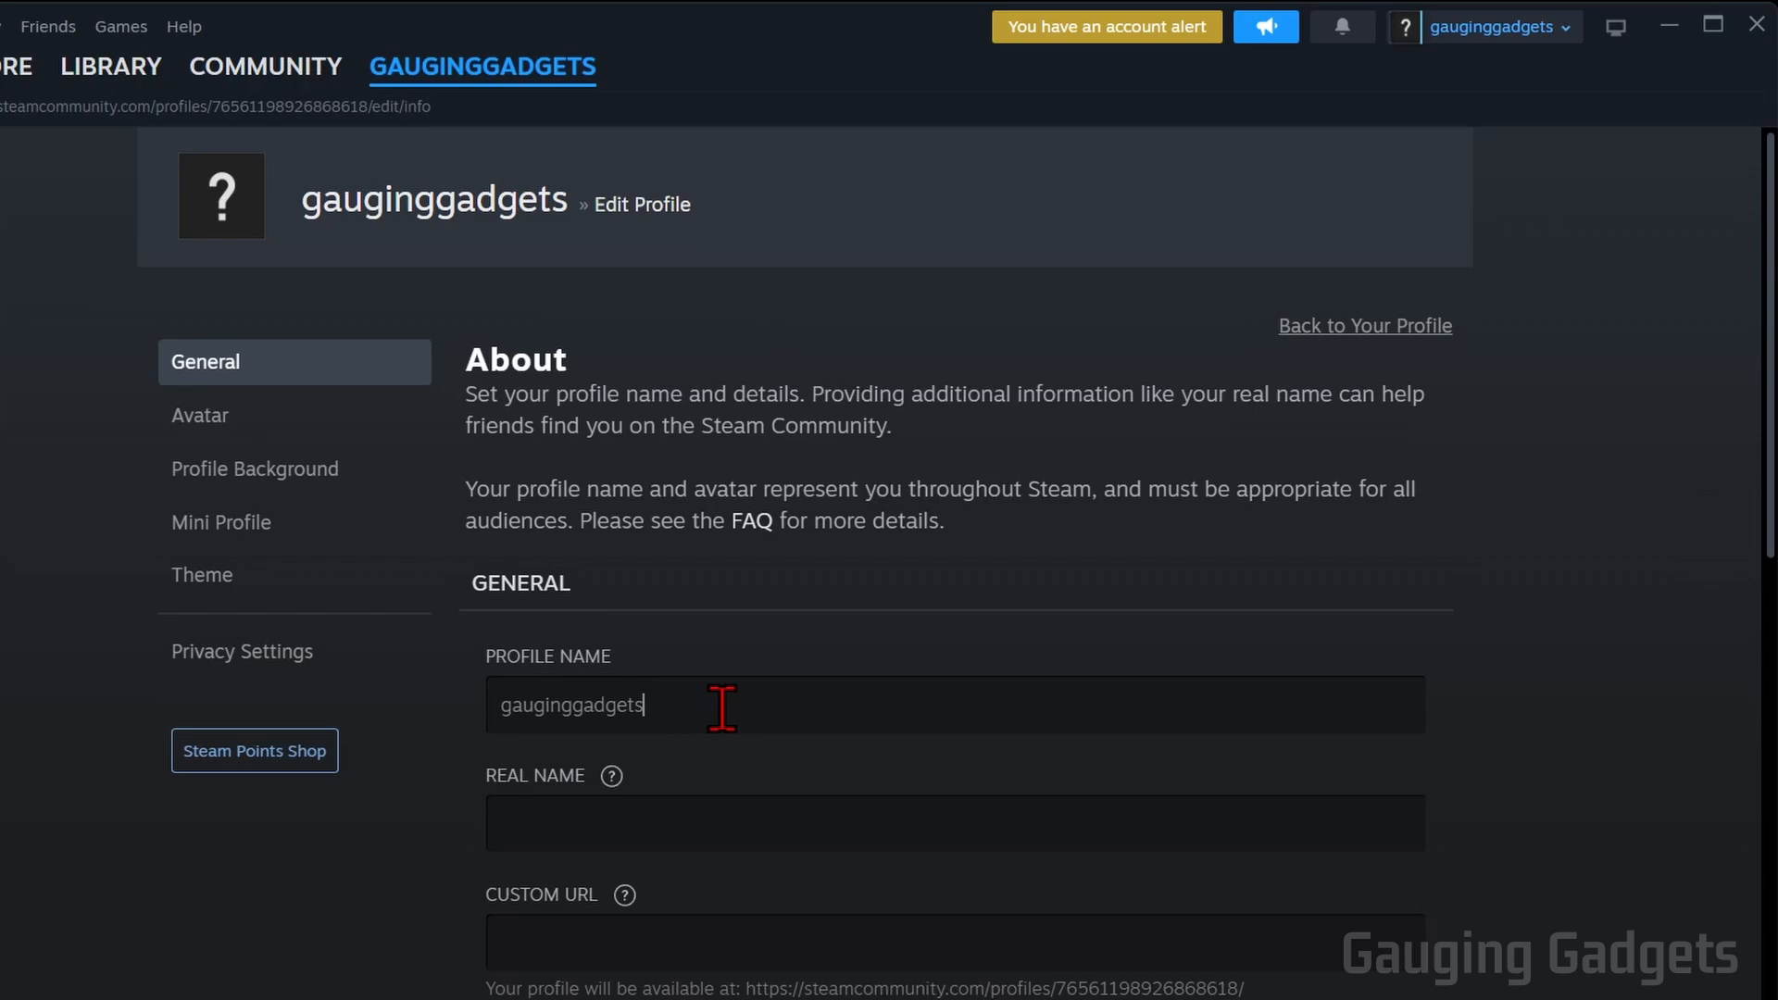
scroll("down", 3)
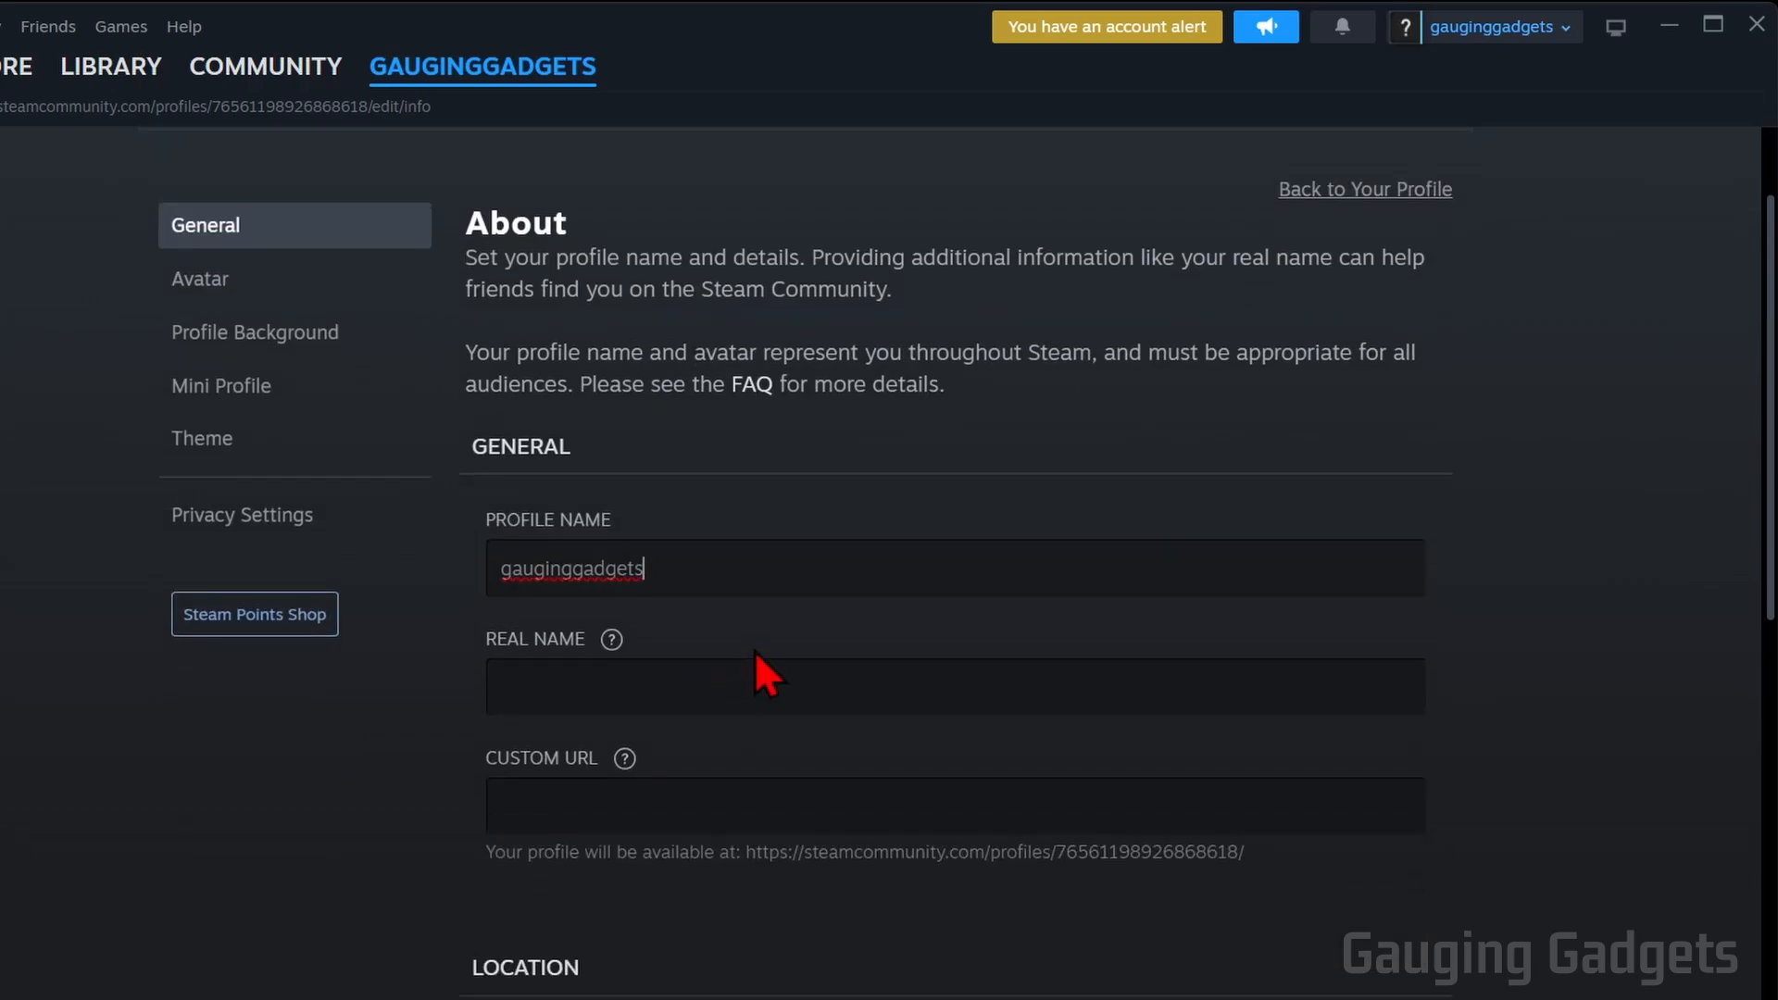
scroll("down", 3)
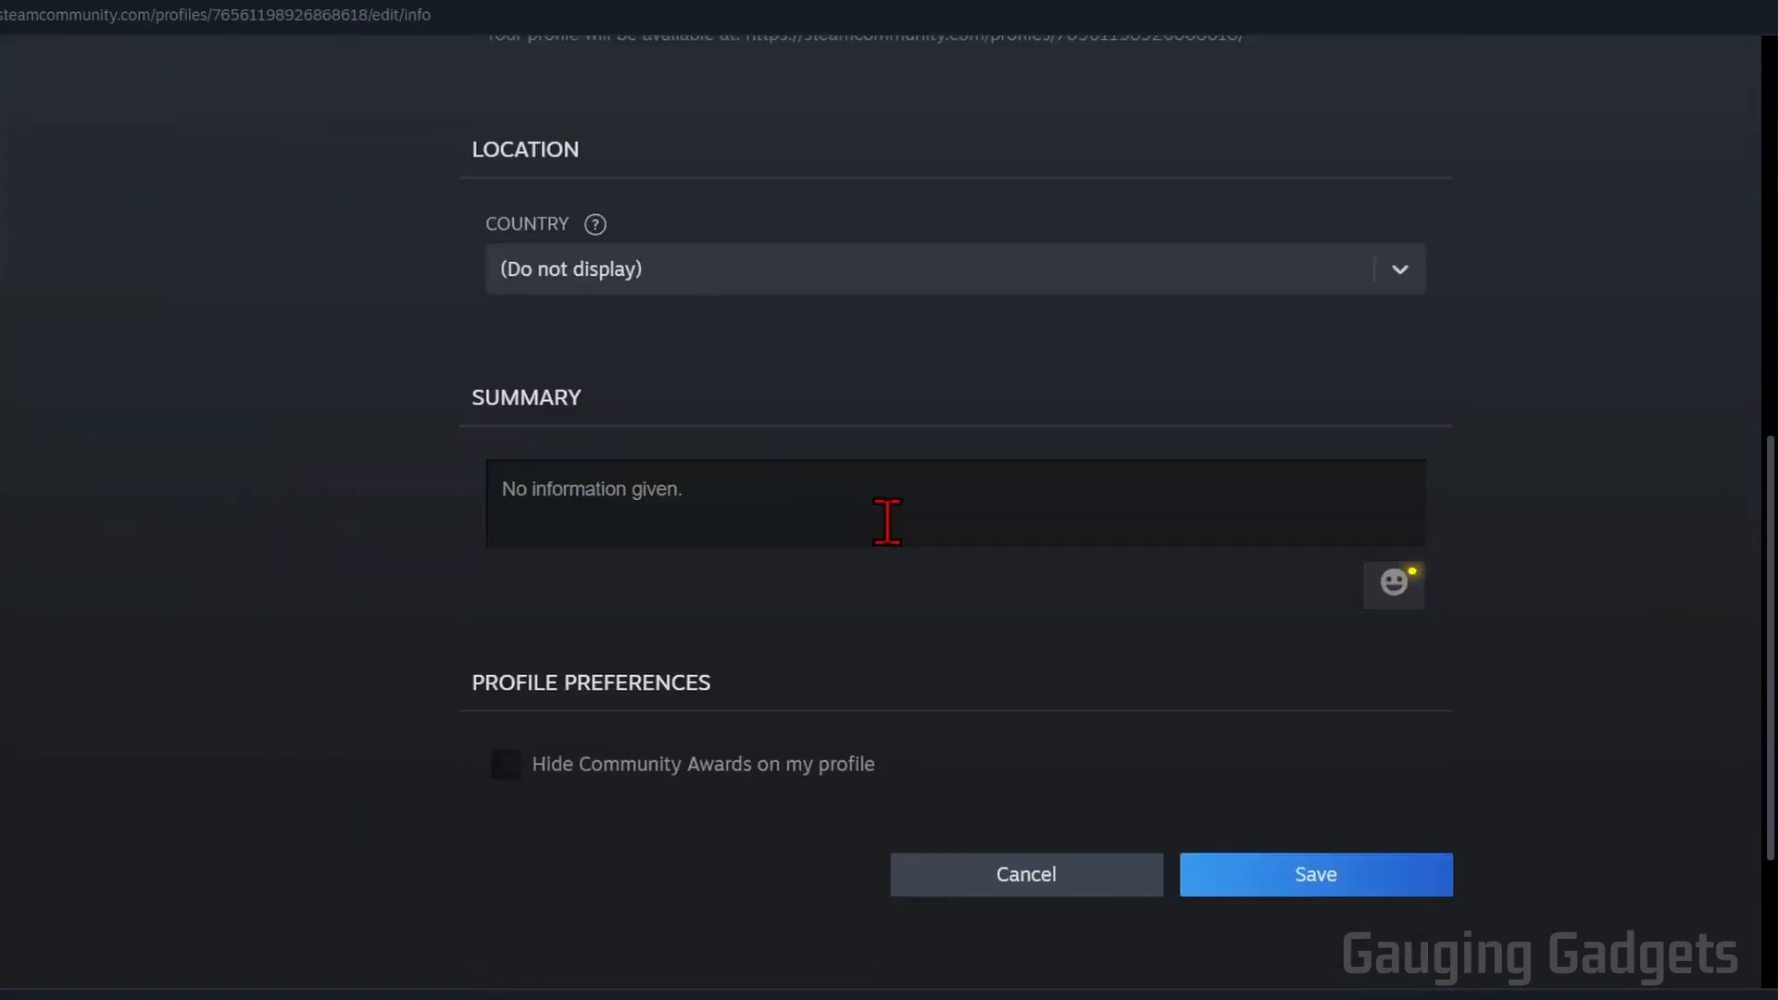
scroll("down", 3)
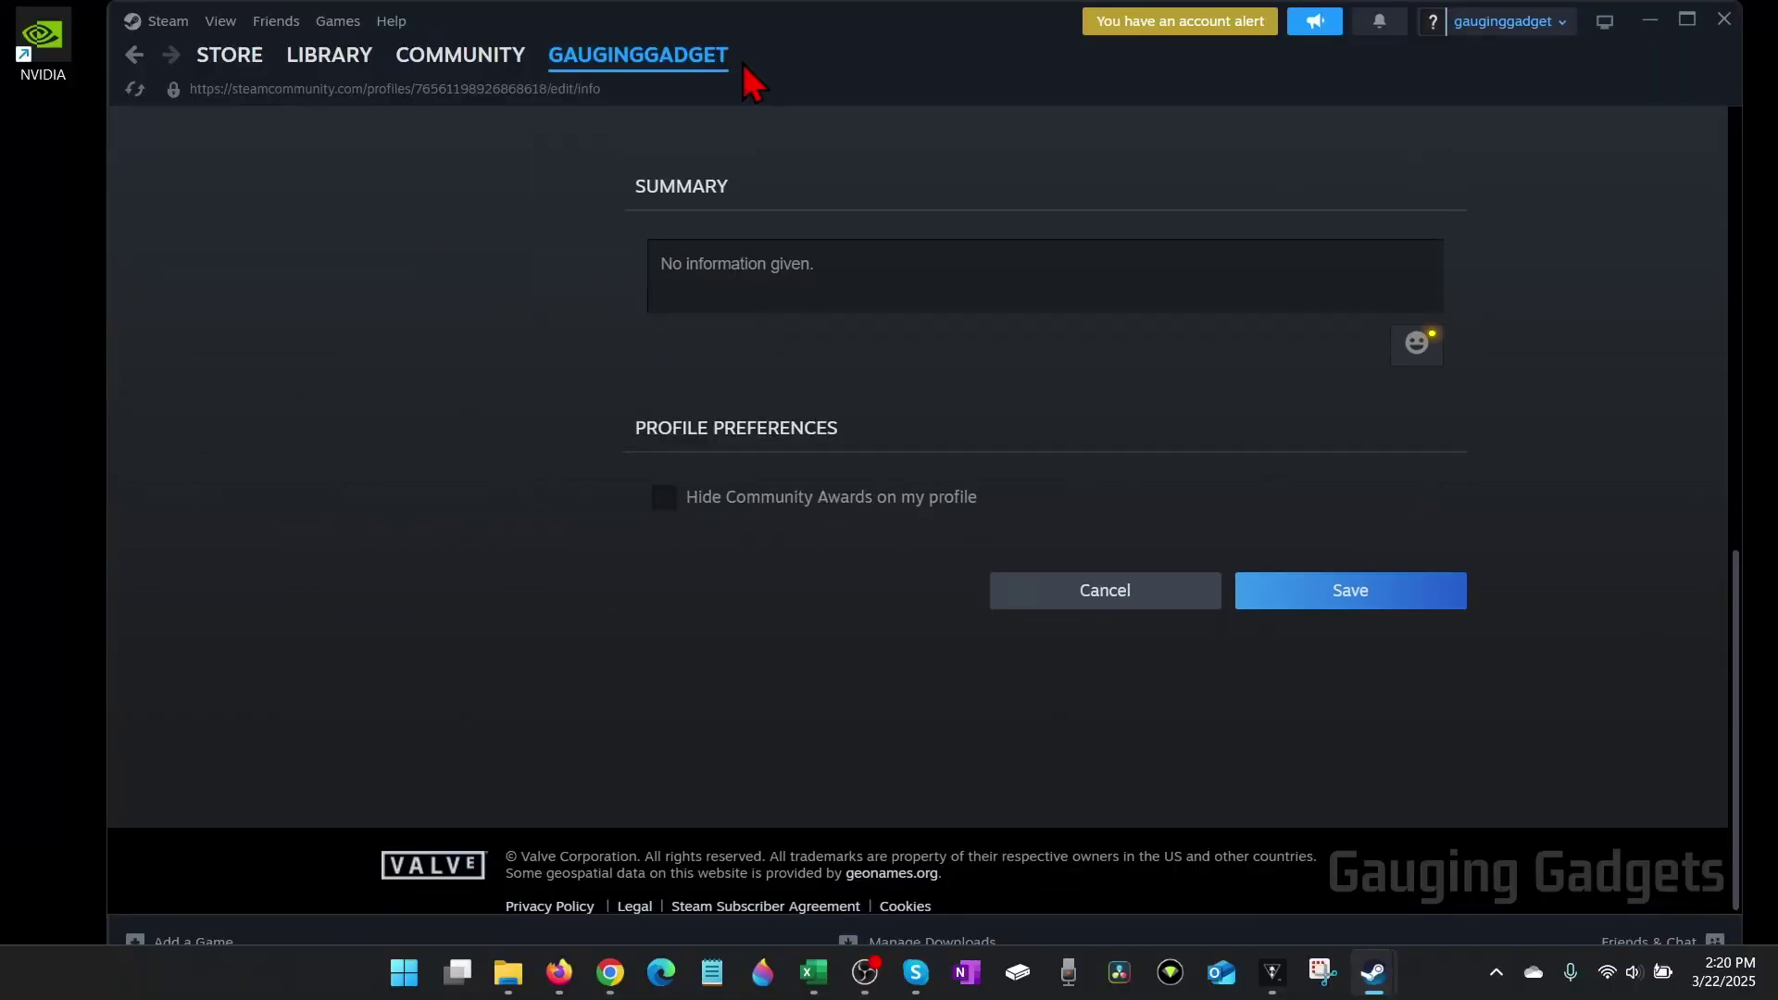
scroll("up", 3)
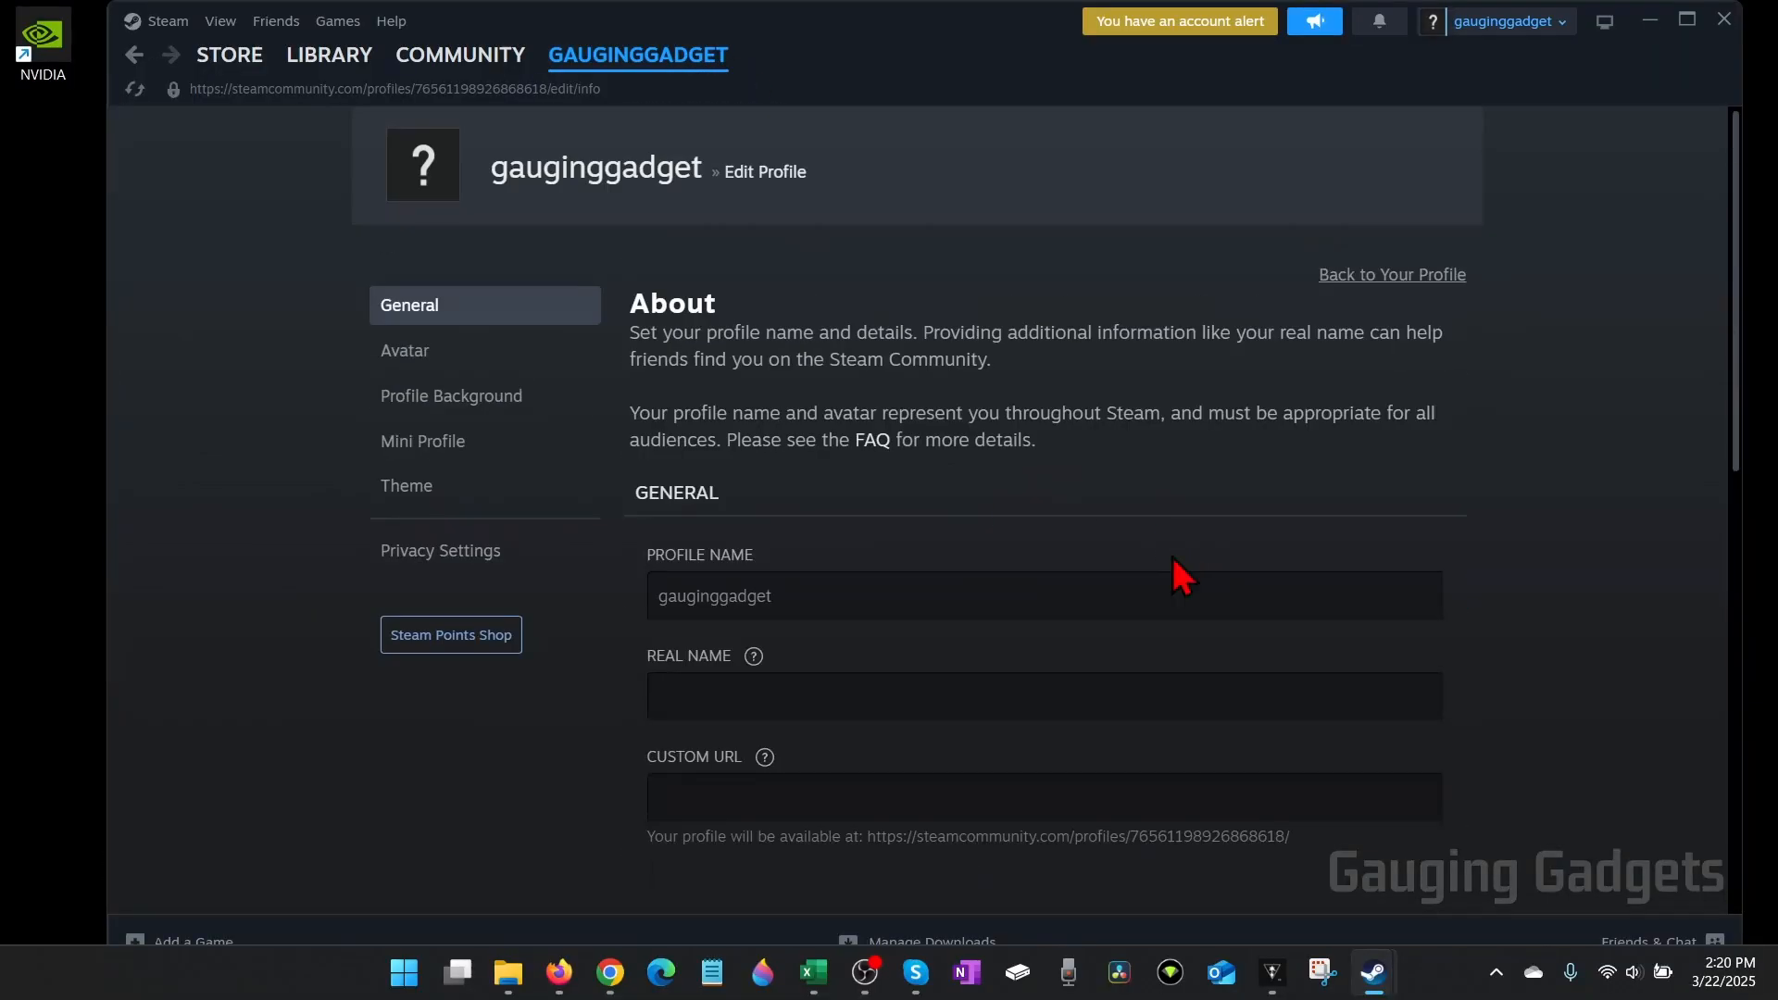
mouse_move(1156, 526)
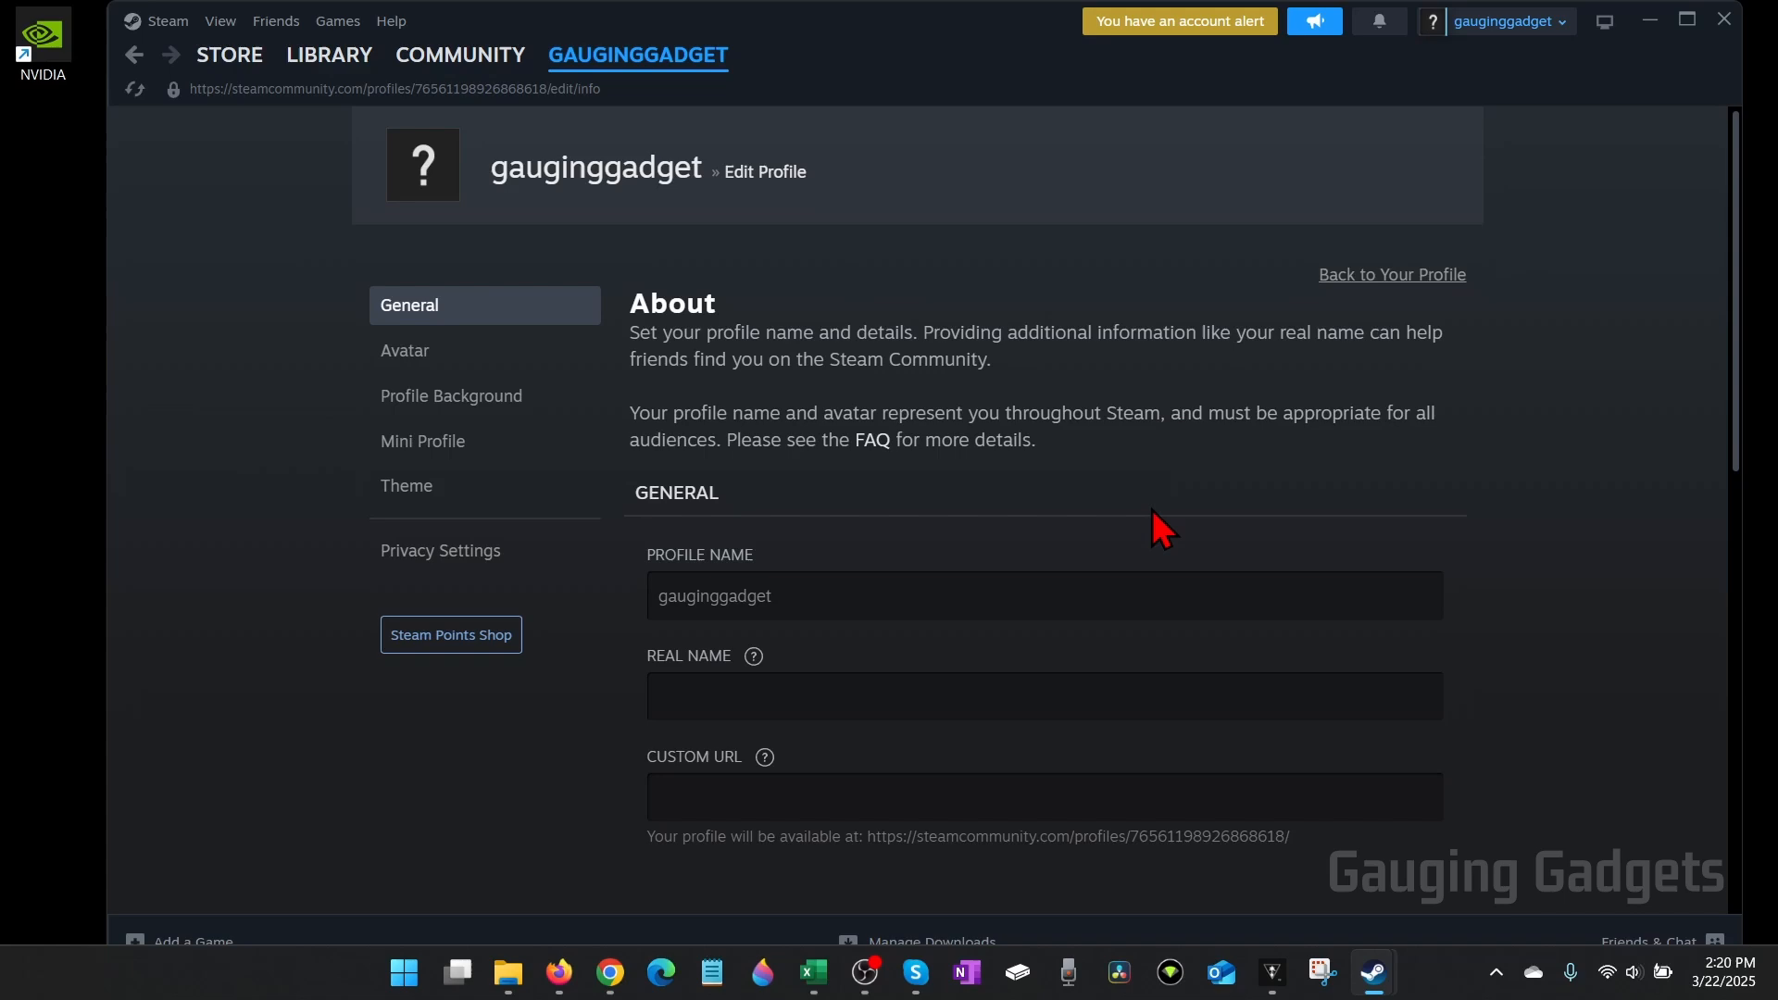
mouse_move(1133, 488)
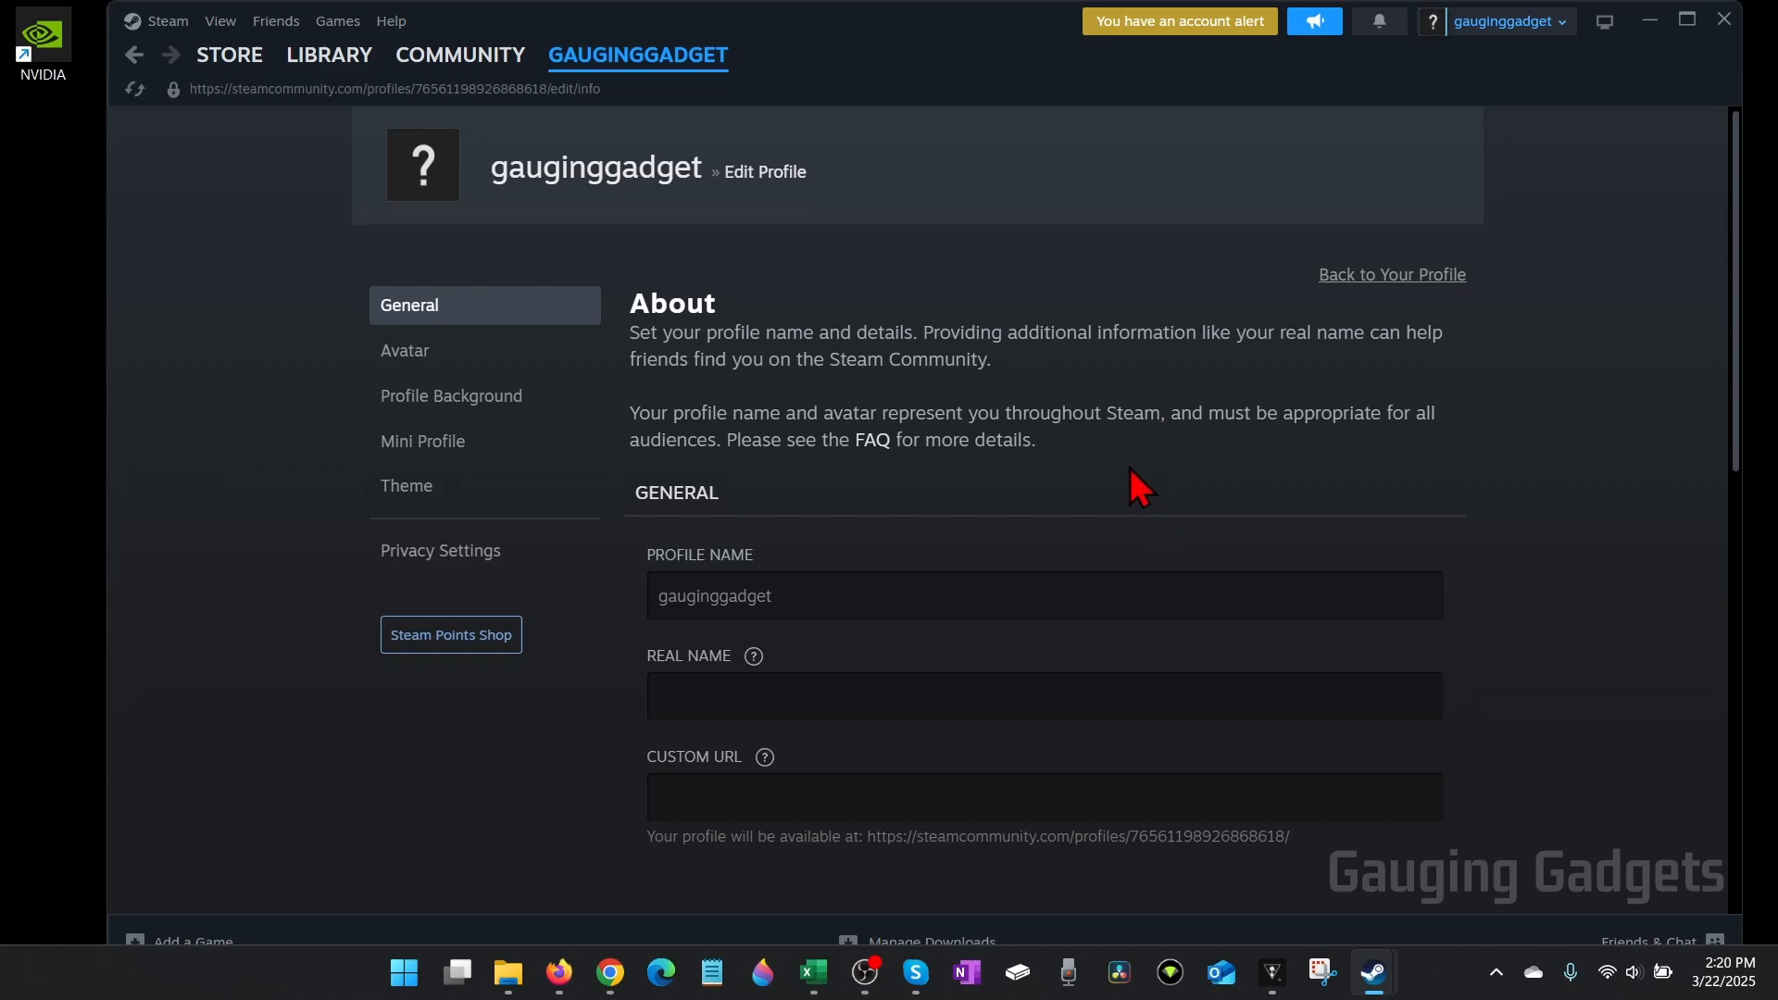